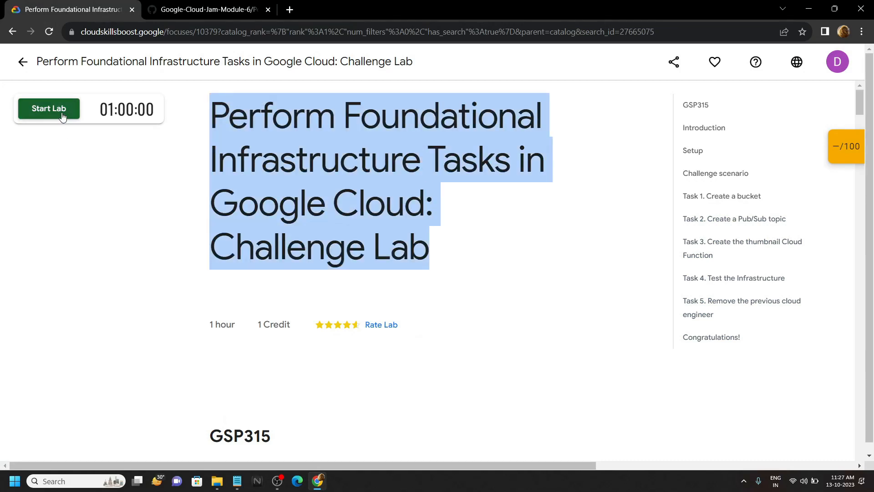
Start the lab and sign in to the Cloud console incognito with the lab's username and password
click(49, 108)
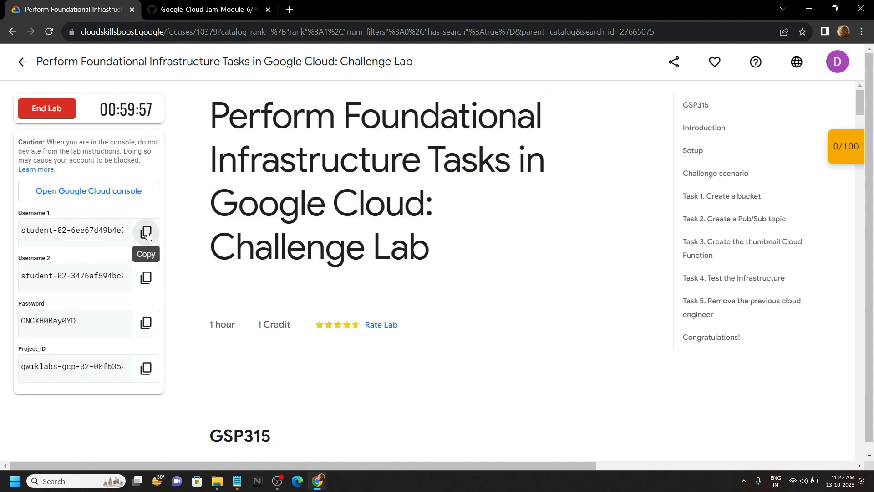
right_click(88, 191)
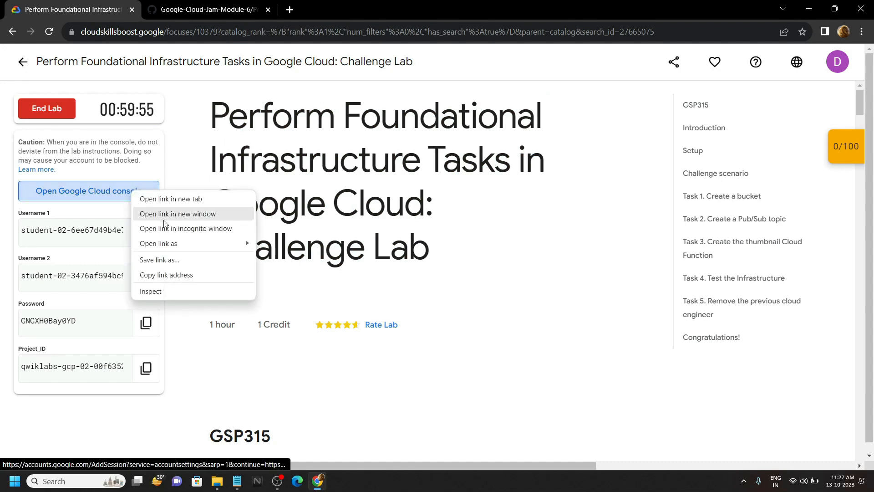
click(186, 228)
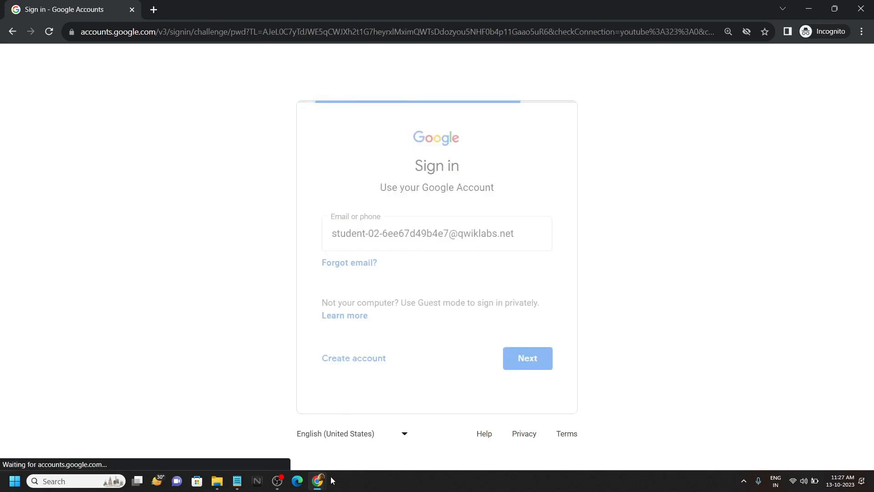
click(67, 10)
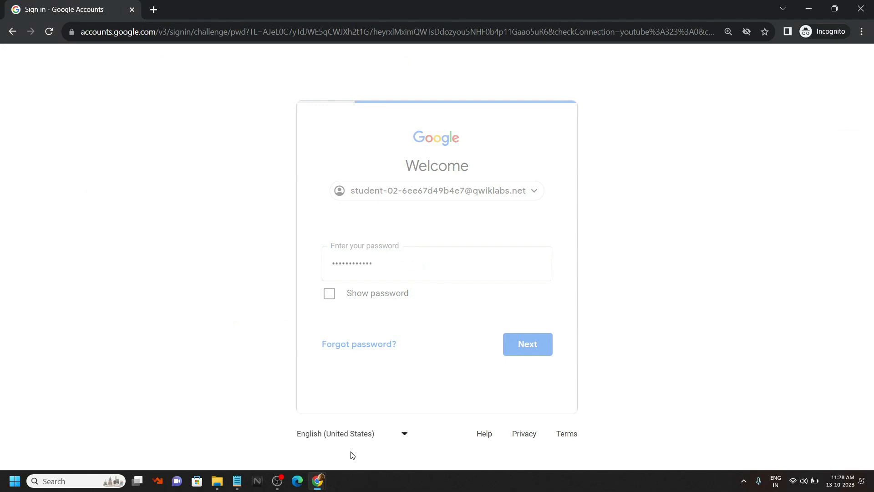
click(527, 344)
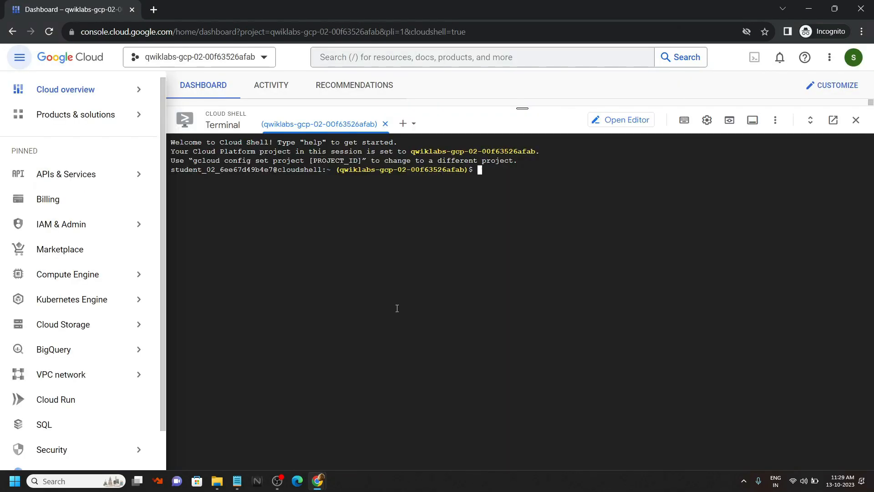
mouse_move(317, 481)
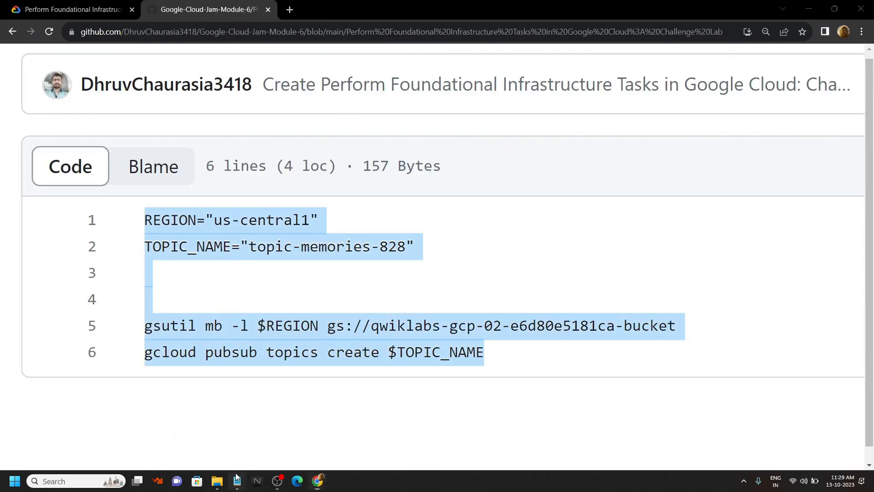
Change the setup script's region to us-west1, using the lab instructions as reference
click(236, 481)
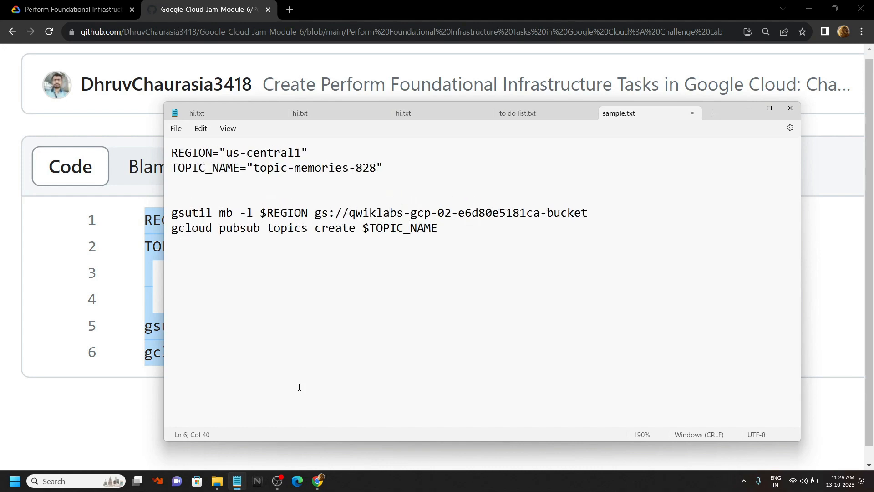
click(70, 9)
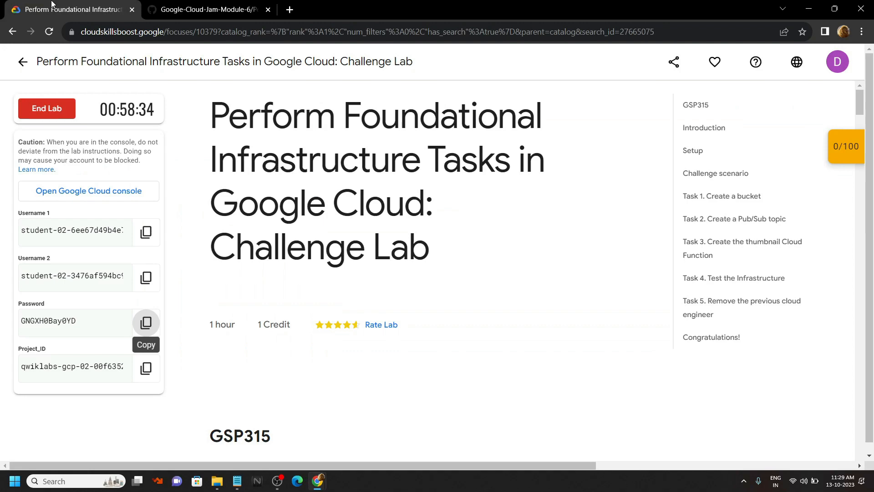
scroll(down, 3)
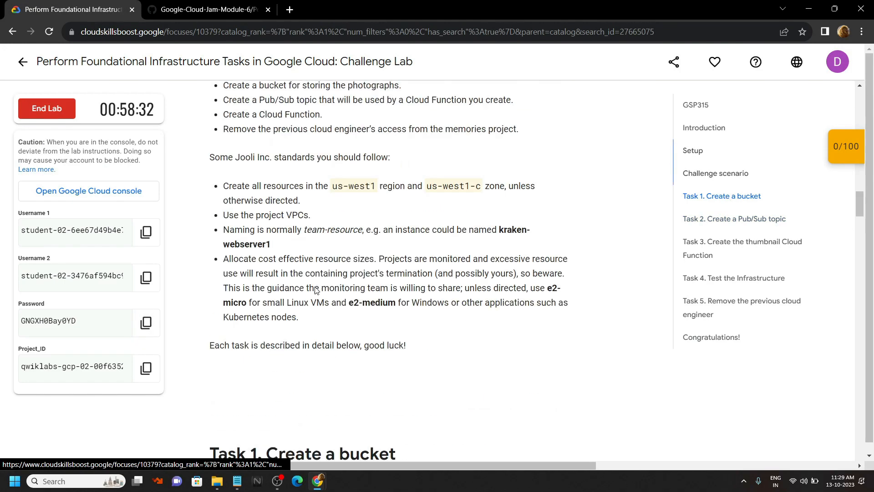
scroll(down, 3)
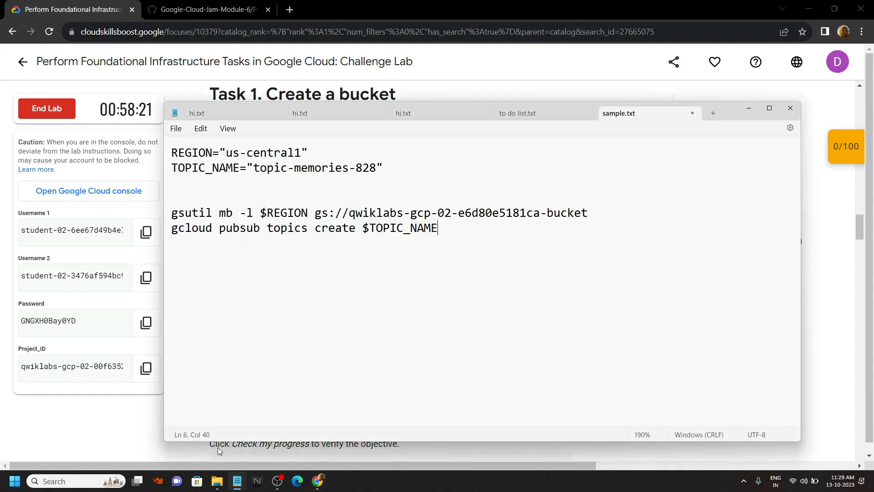
text(us-west1)
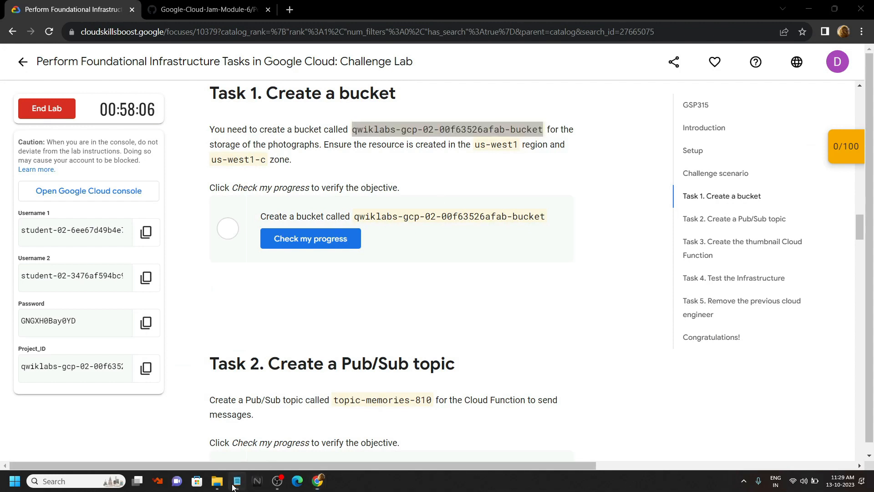
Insert bucket qwiklabs-gcp-02-00f63526afab-bucket and swap the old topic for topic-memories-810
click(236, 481)
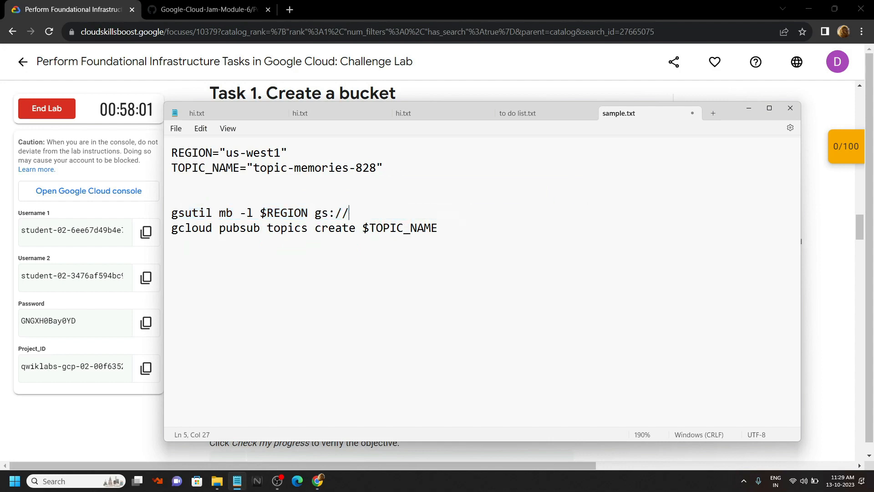
text(qwiklabs-gcp-02-00f63526afab-bucket)
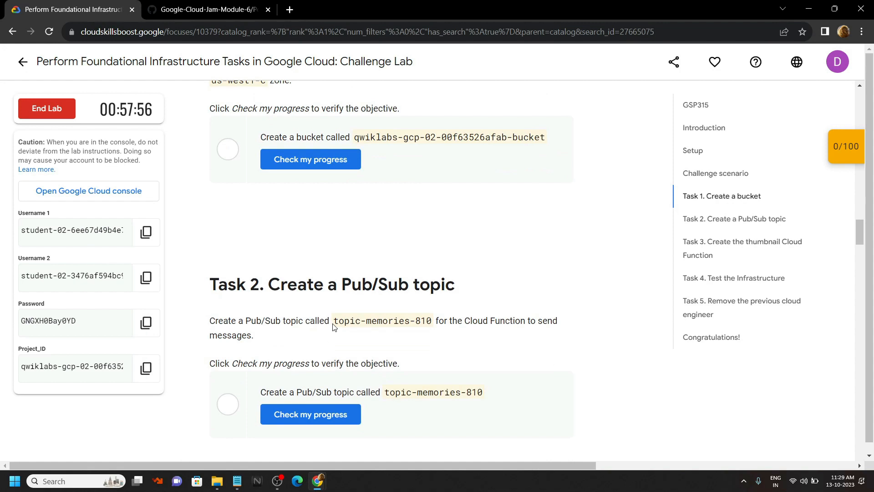
double_click(381, 321)
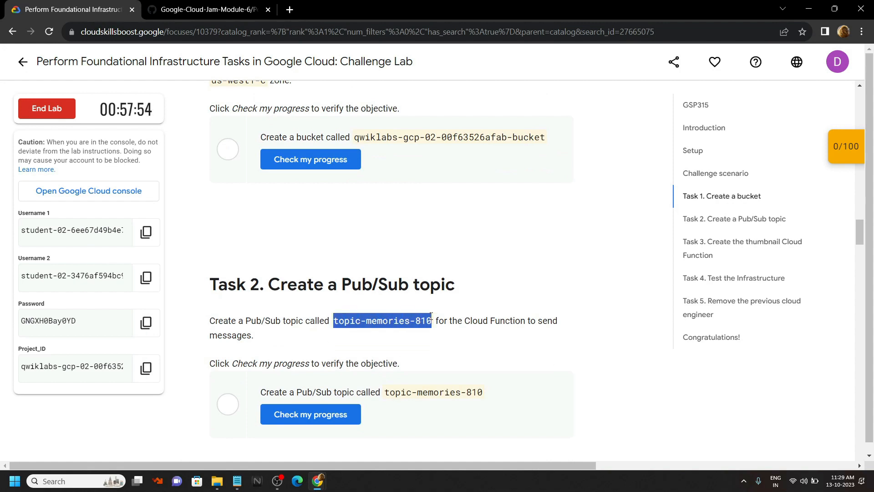
click(236, 479)
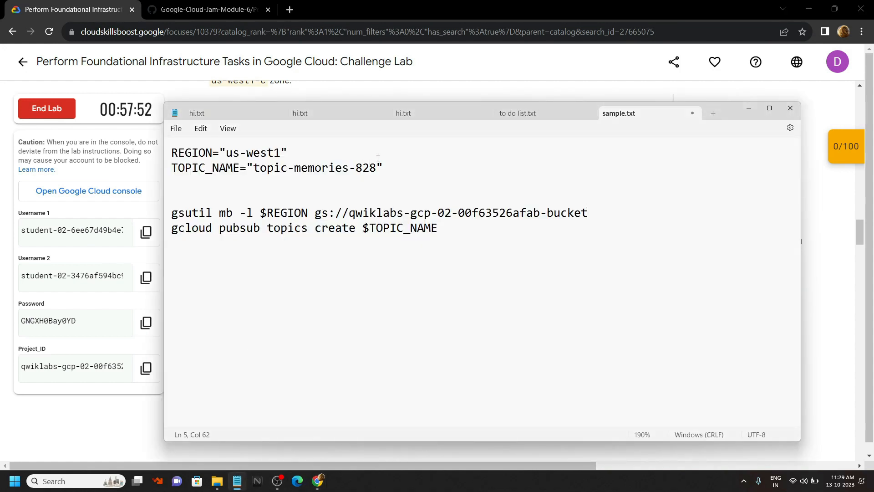
double_click(313, 167)
text(10)
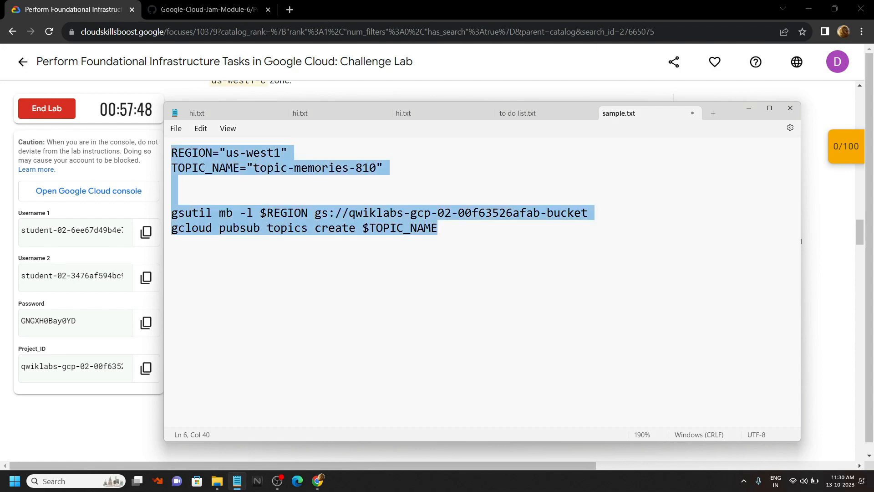
mouse_move(318, 481)
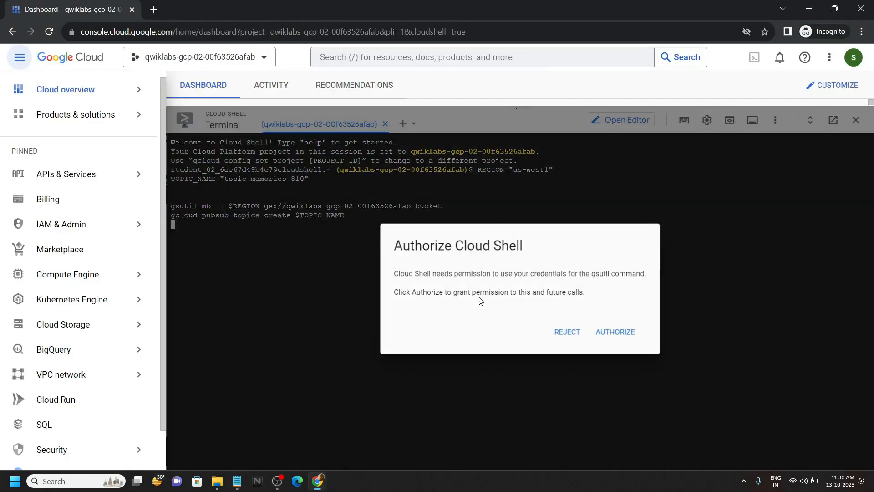
Authorize Cloud Shell to run the bucket and topic commands, then reach Cloud Functions via search
click(614, 332)
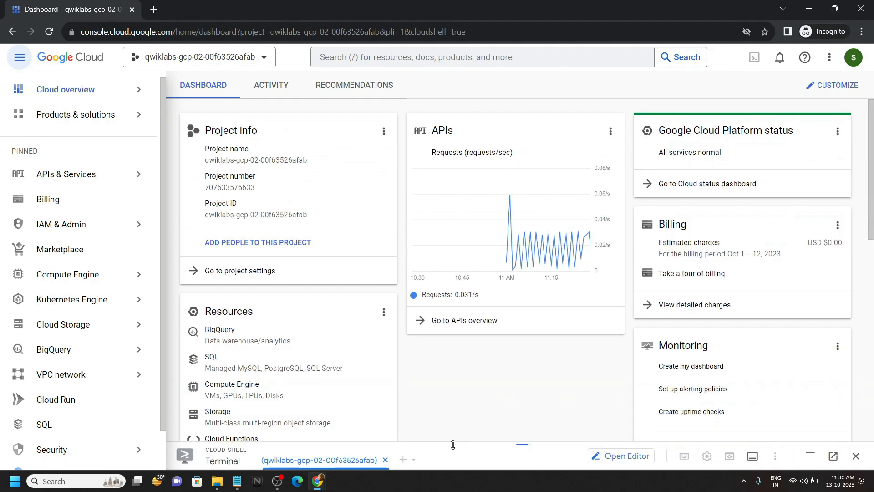
text(cloud)
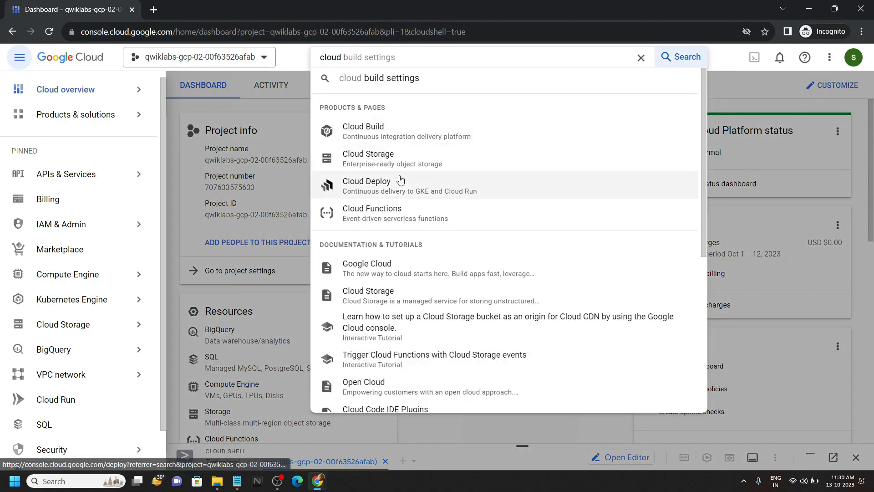
click(371, 213)
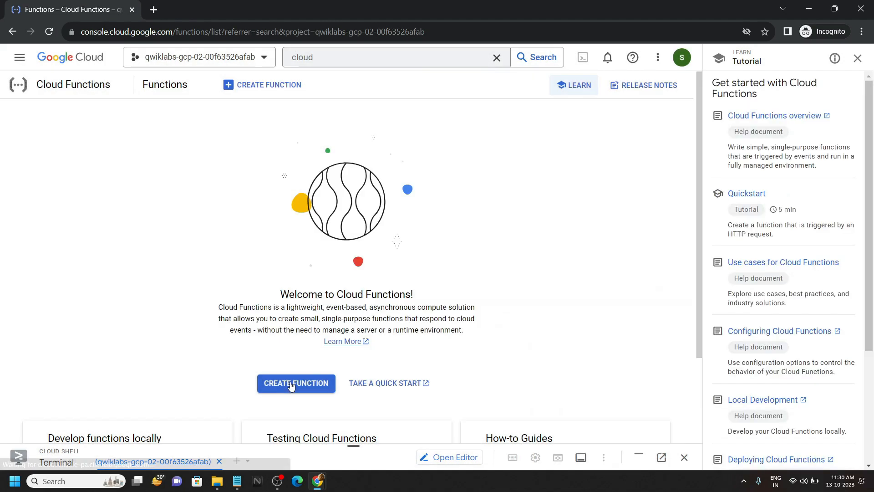
Create function memories-thumbnail-generator in us-west1 and enable the Cloud Run Admin API
click(295, 383)
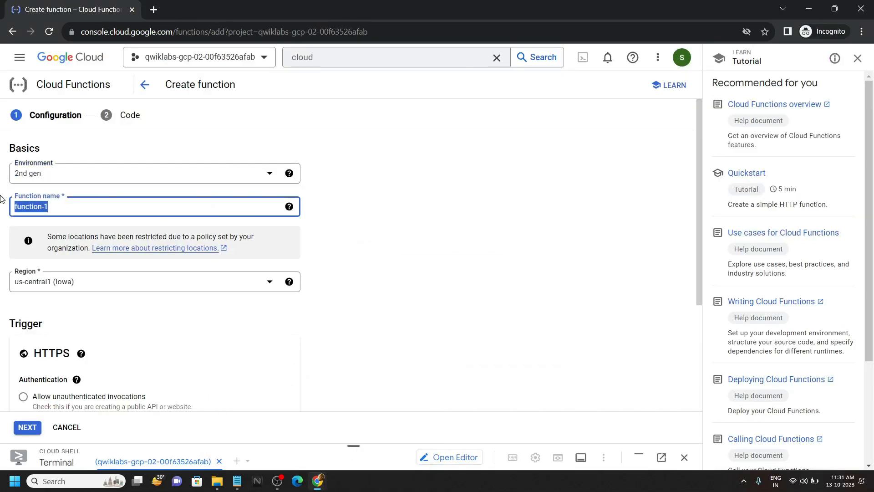
text(memories-thumbnail-generator)
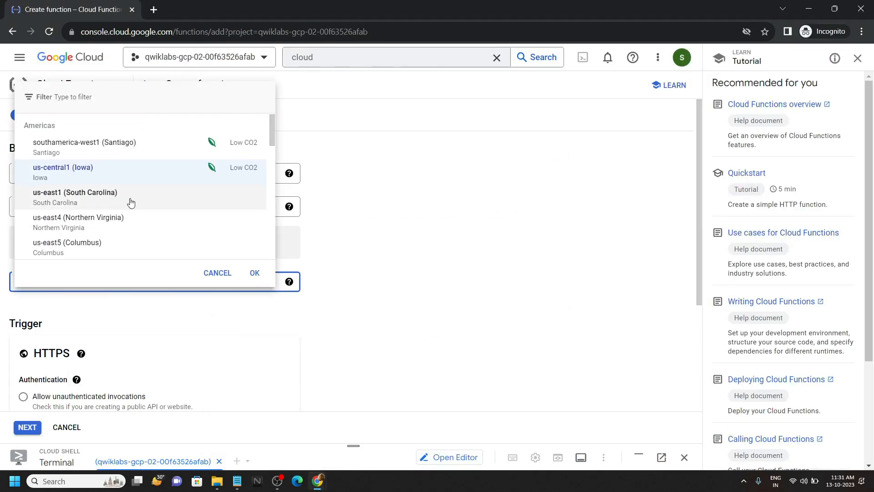
scroll(down, 3)
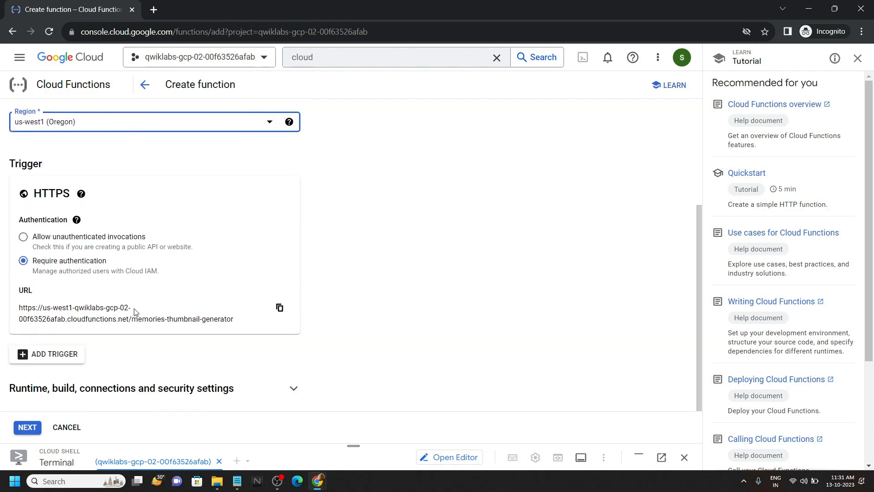
click(26, 427)
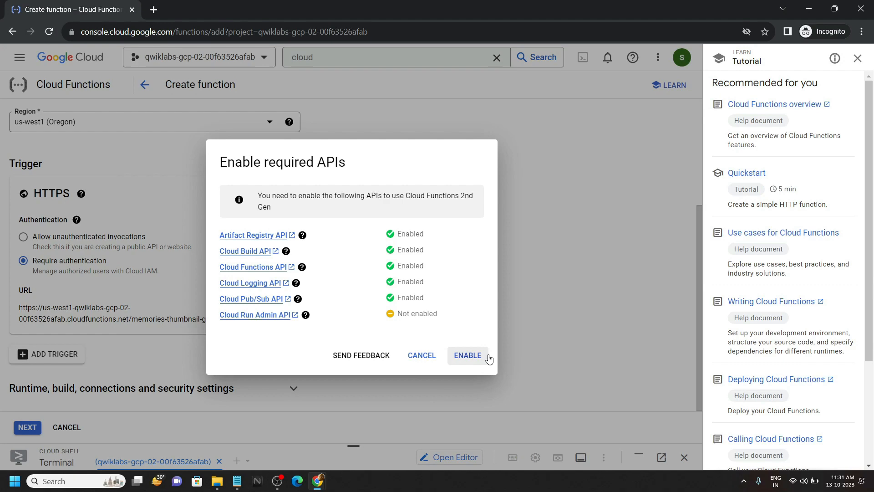
click(467, 355)
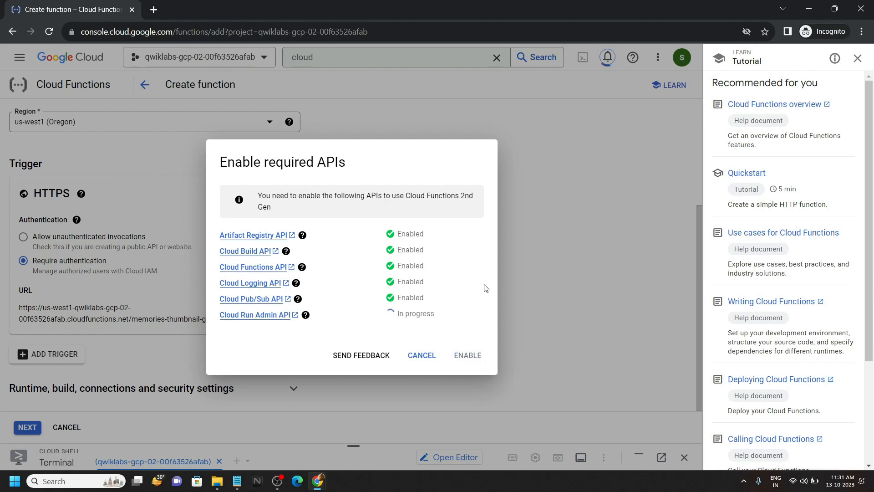
click(467, 355)
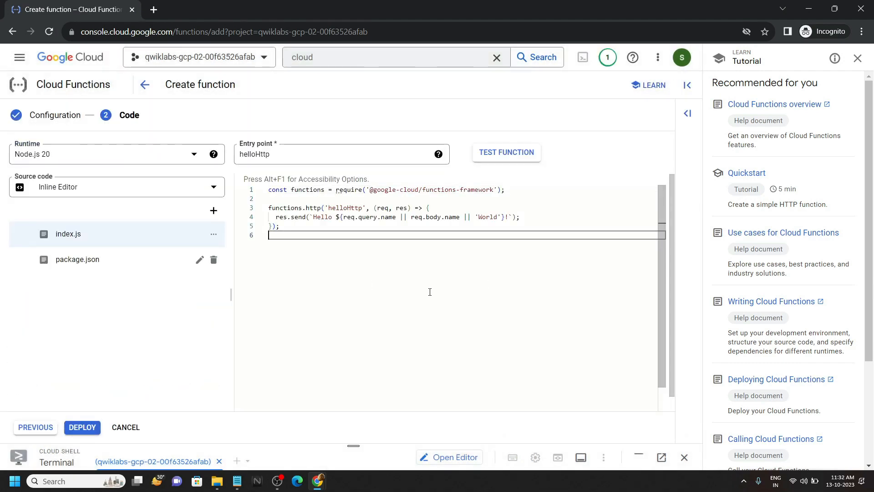
Use entry point memories-thumbnail-generator, paste the lab's index.js and package.json code, and deploy
click(857, 58)
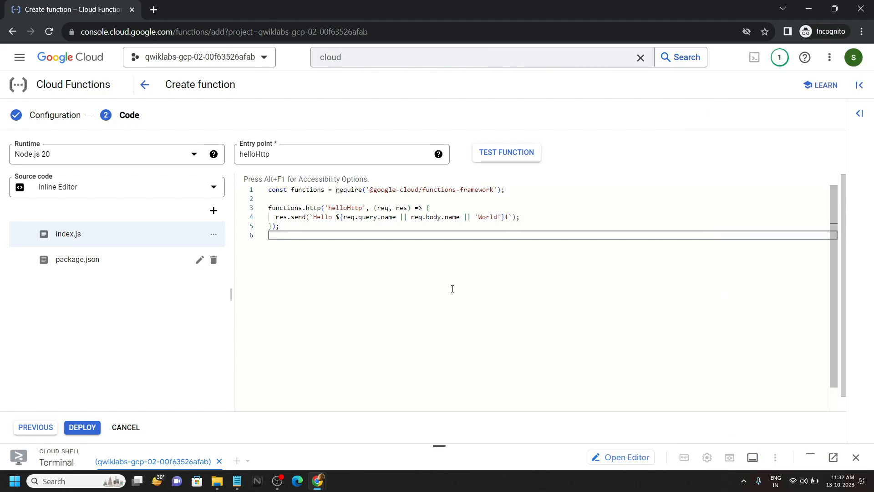
mouse_move(318, 480)
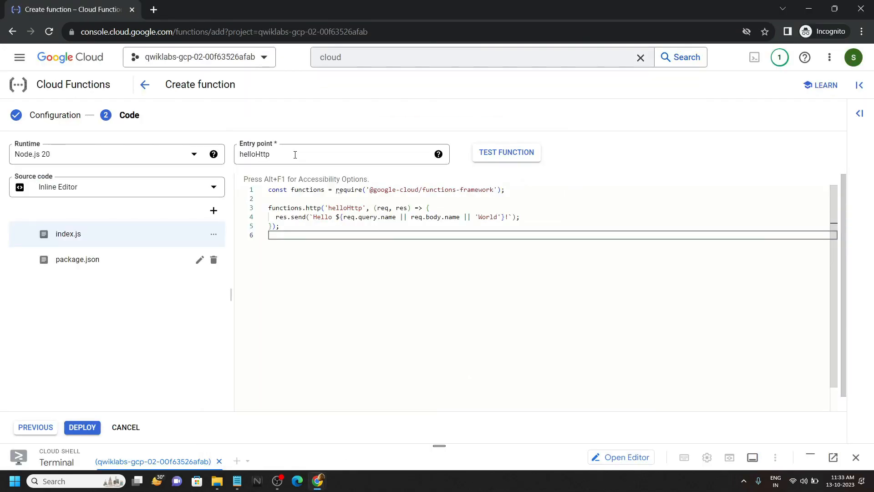
text(memories-thumbnail-generator)
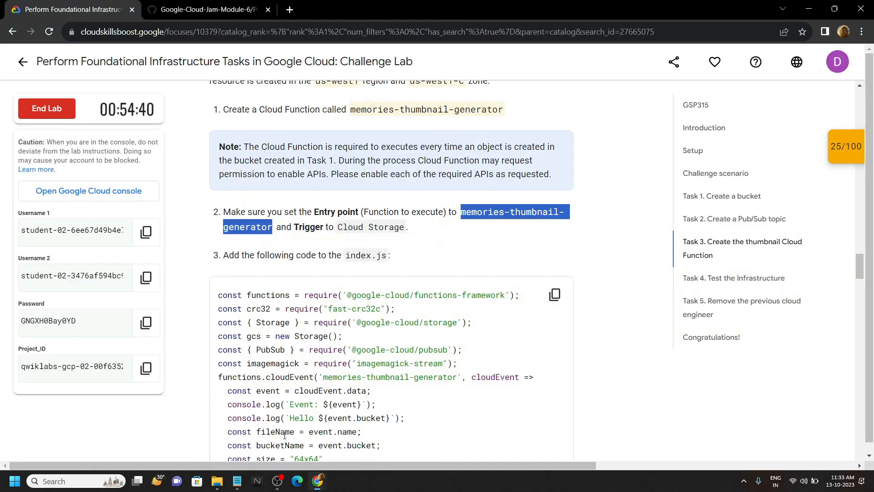
click(554, 294)
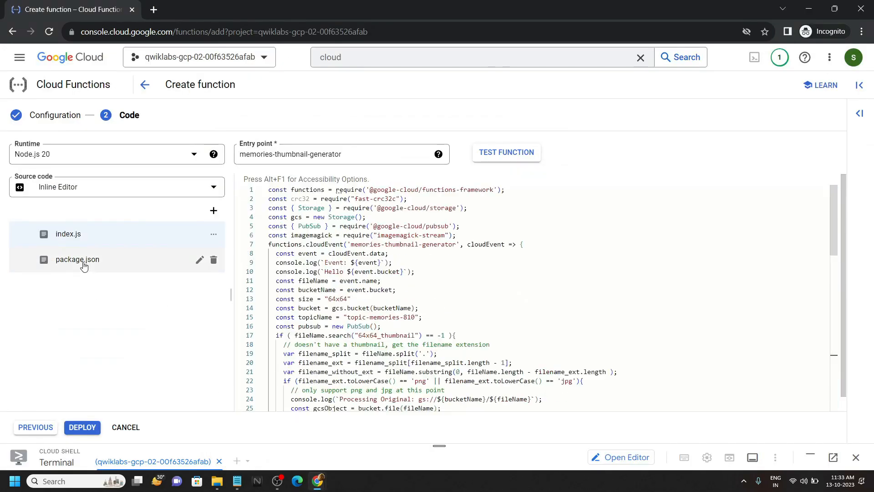
click(77, 259)
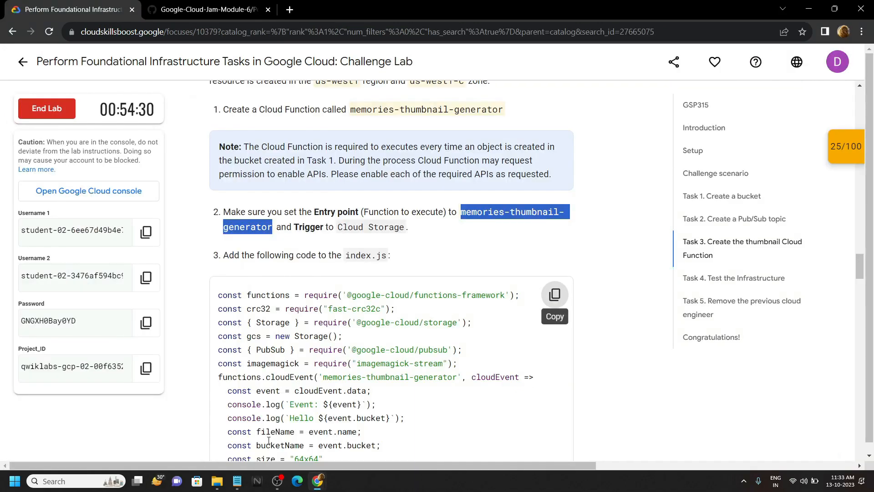
scroll(down, 3)
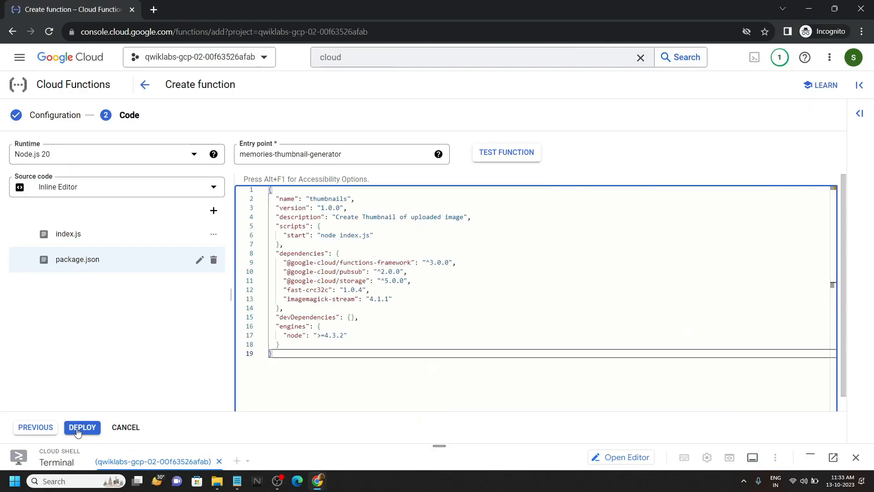
click(81, 427)
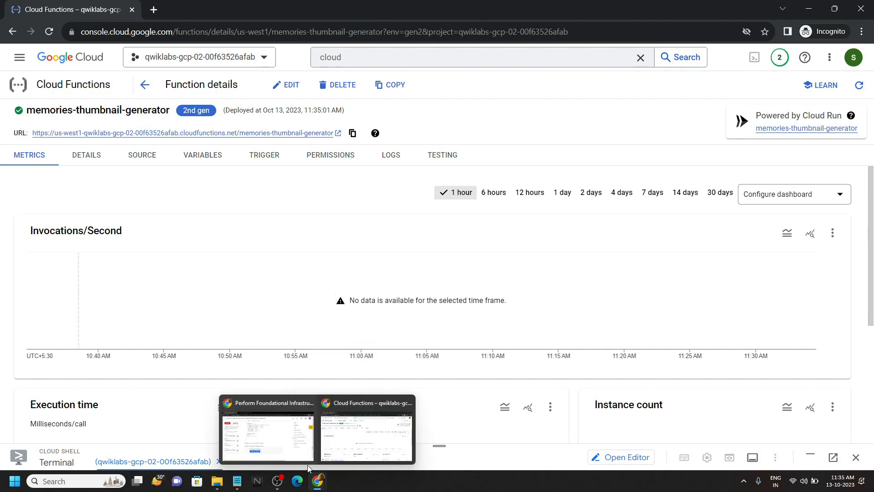
Focus the console window and expand the Navigation menu
click(268, 435)
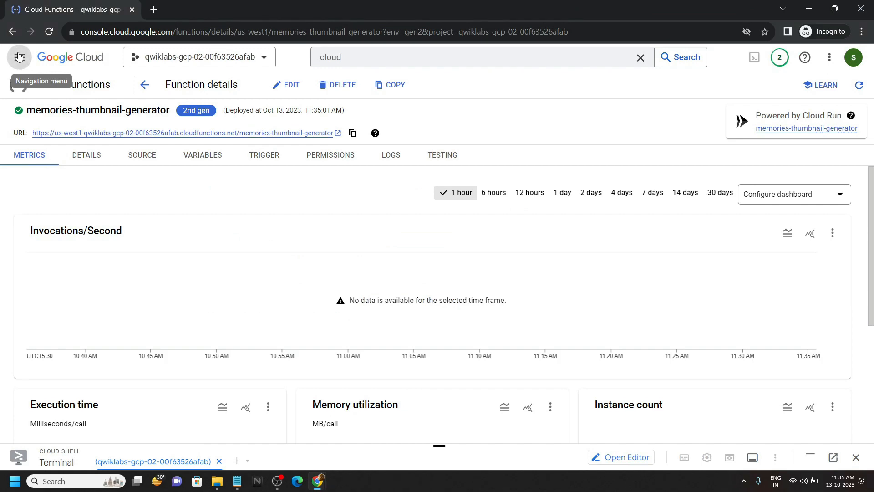
click(18, 57)
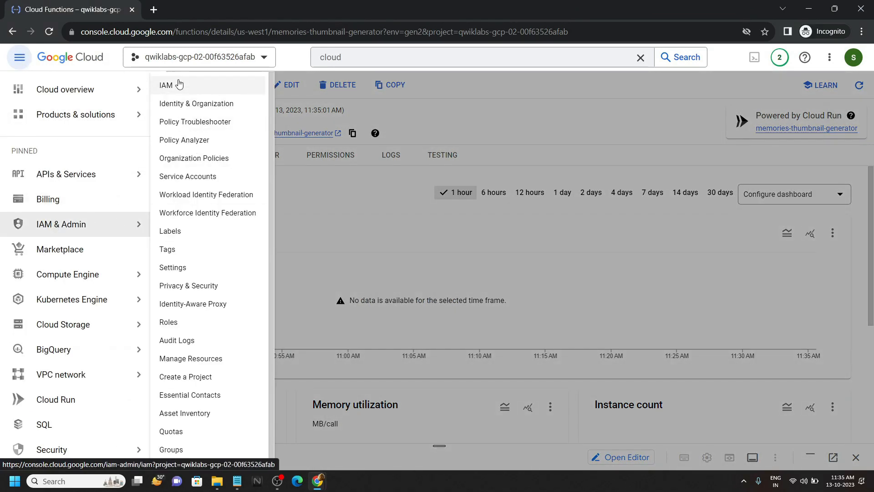
On the IAM page, edit the previous engineer's principal to drop the Viewer role, following Task 5
click(166, 85)
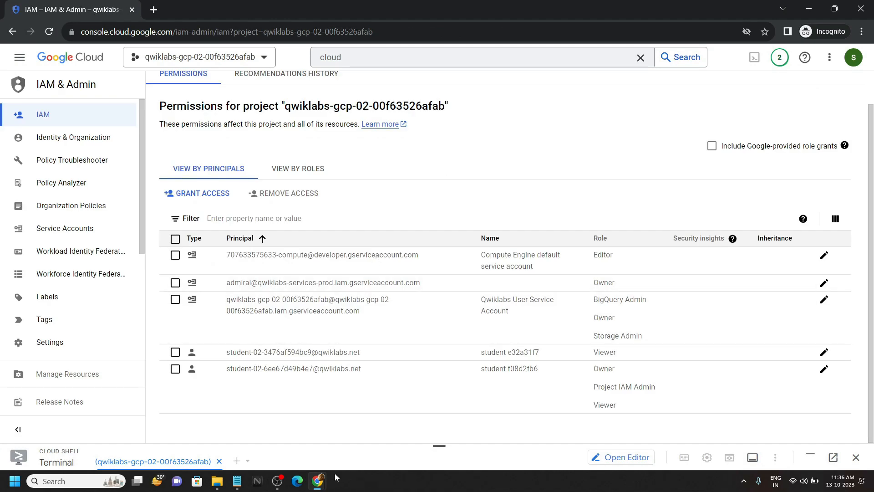
click(71, 10)
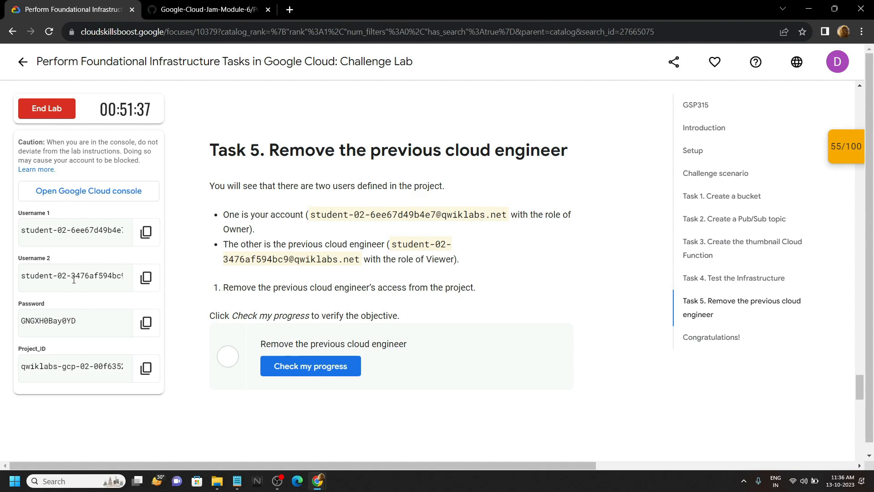
mouse_move(318, 481)
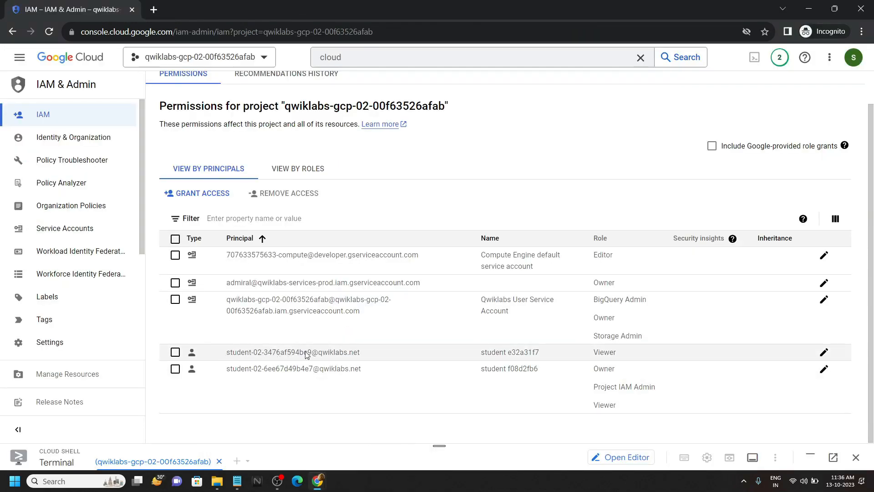
mouse_move(824, 352)
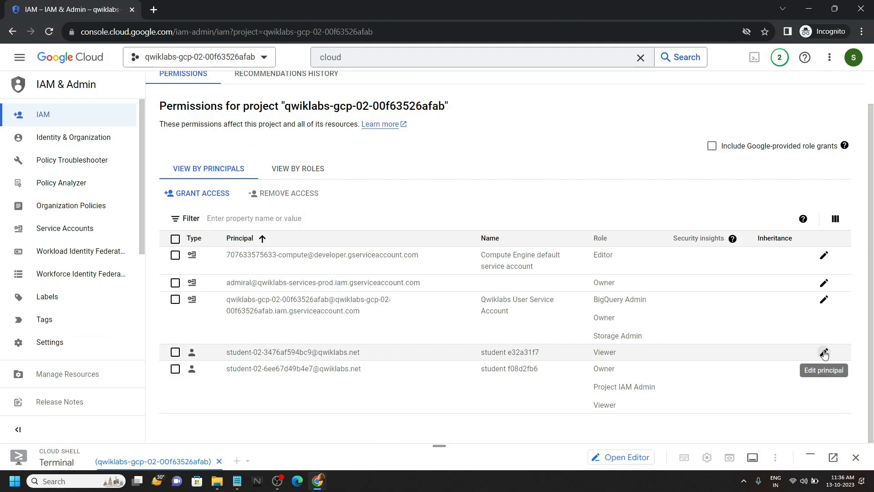
click(824, 352)
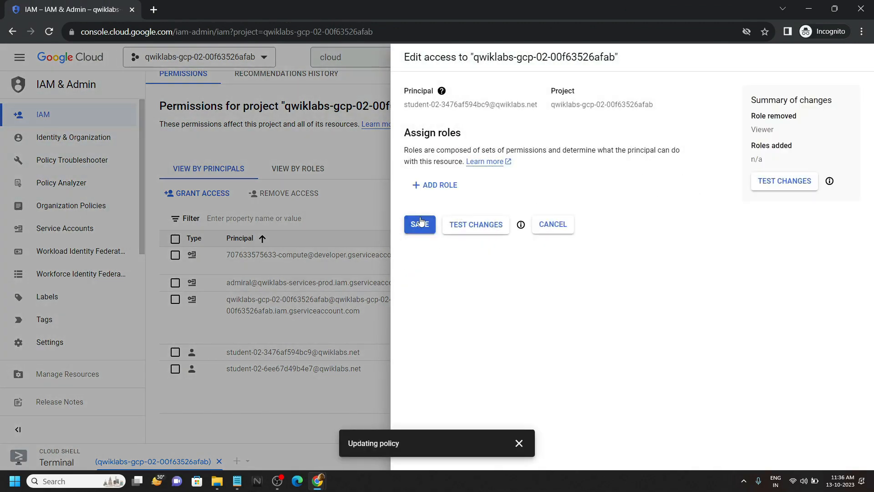
click(419, 224)
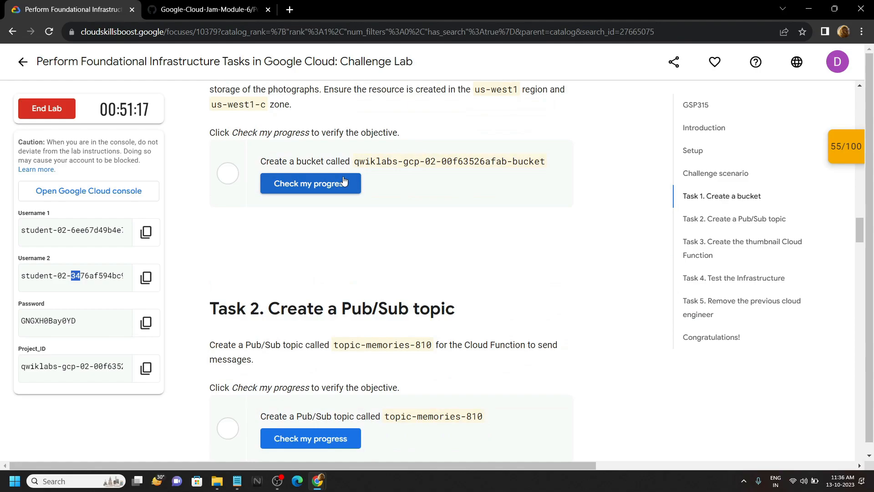
scroll(down, 3)
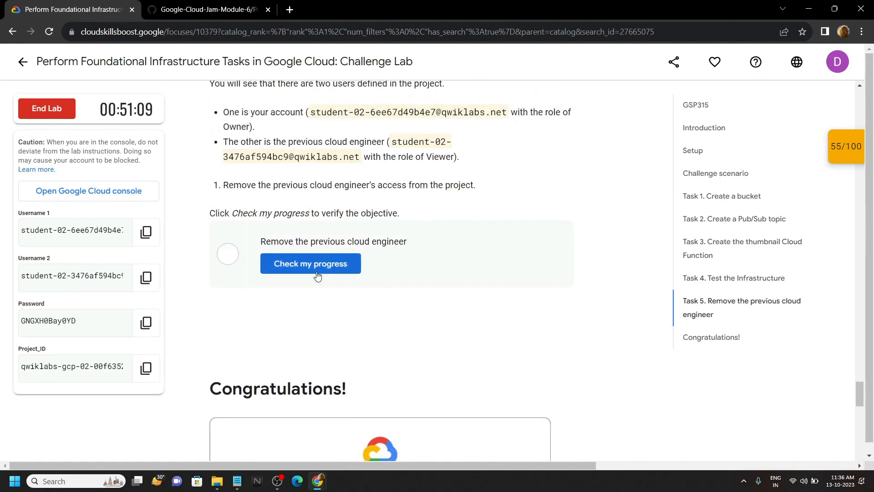